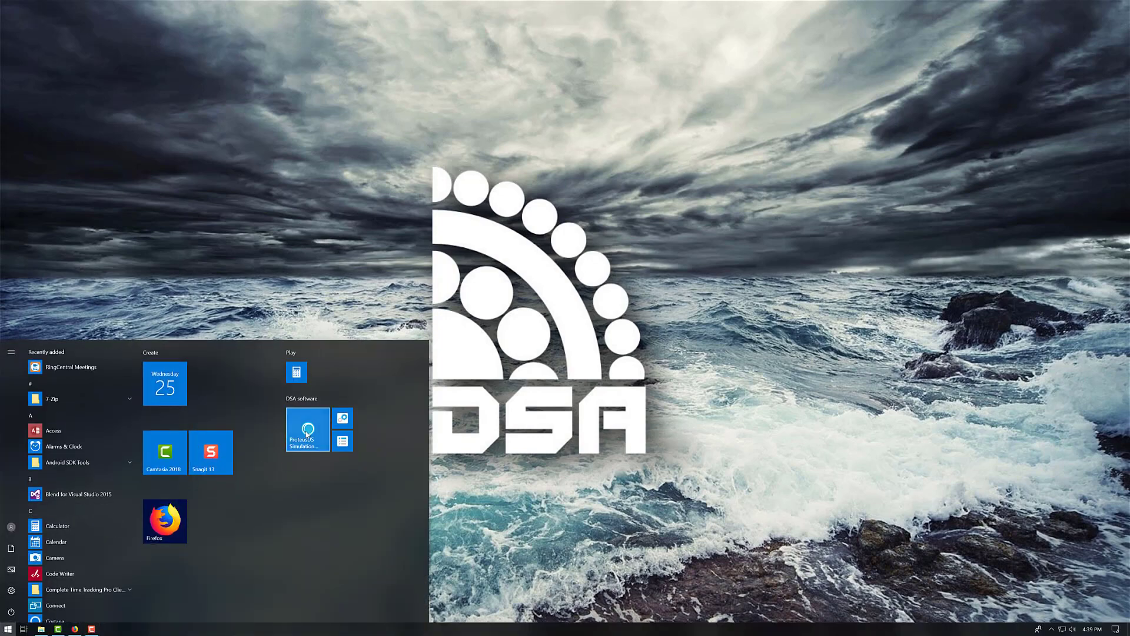
Launch ProteusDS Simulation Toolbox and view the new project's feature library.
{"action": "left_click", "coordinate": [306, 428]}
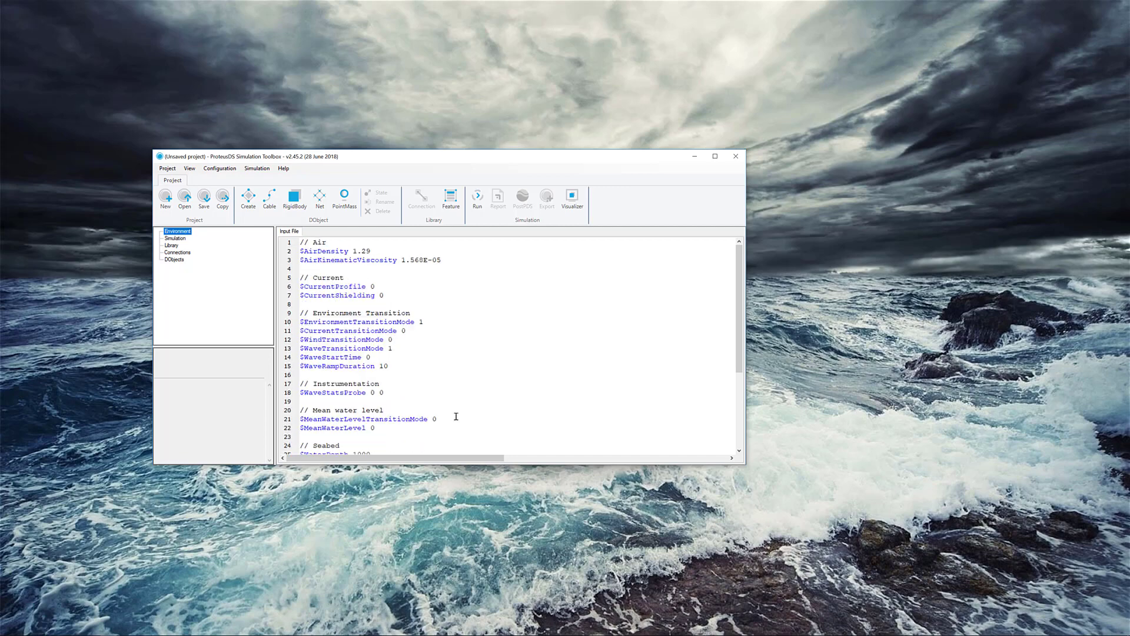
{"action": "mouse_move", "coordinate": [176, 245]}
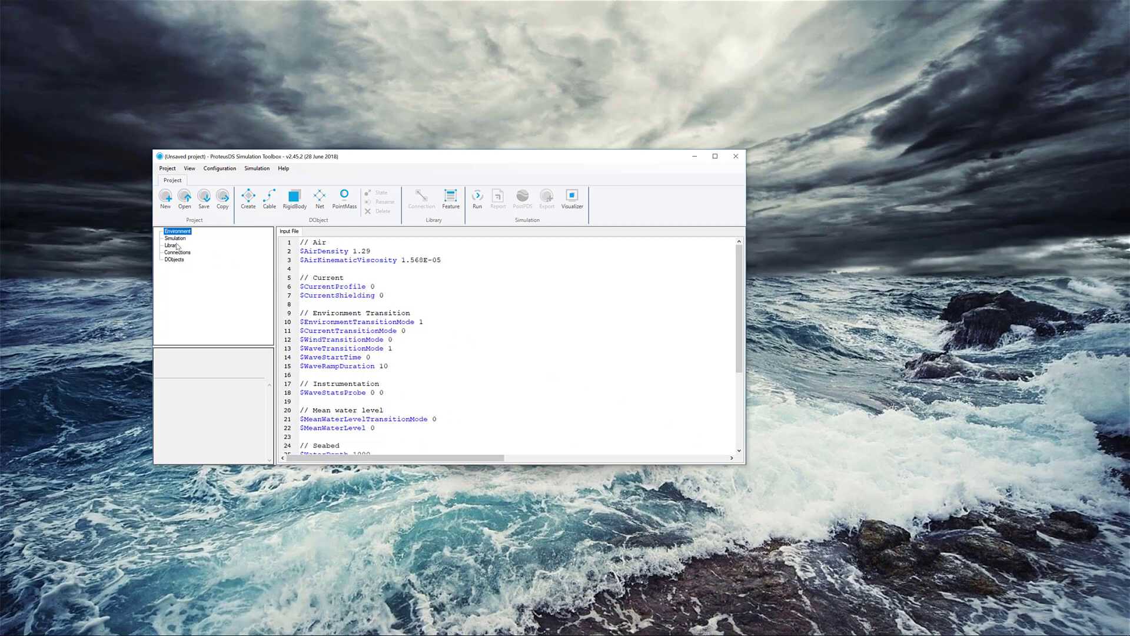
{"action": "left_click", "coordinate": [172, 245]}
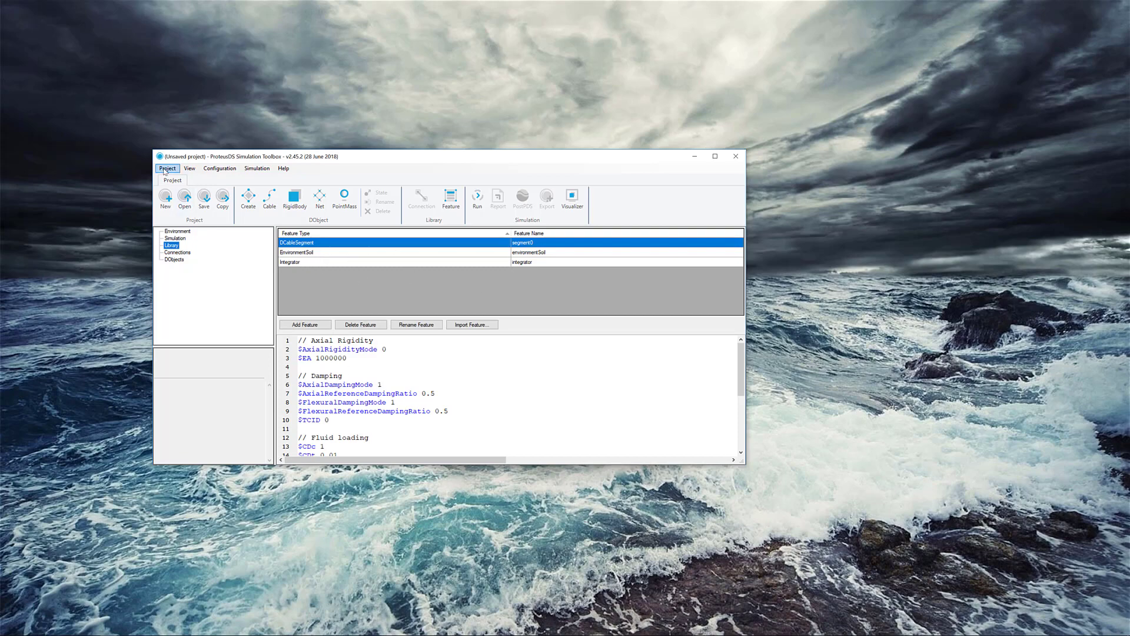
Create a project from the Quasistatic Subsurface Mooring template and view the SUBSURFACE_MOORING cable's settings.
{"action": "left_click", "coordinate": [167, 169]}
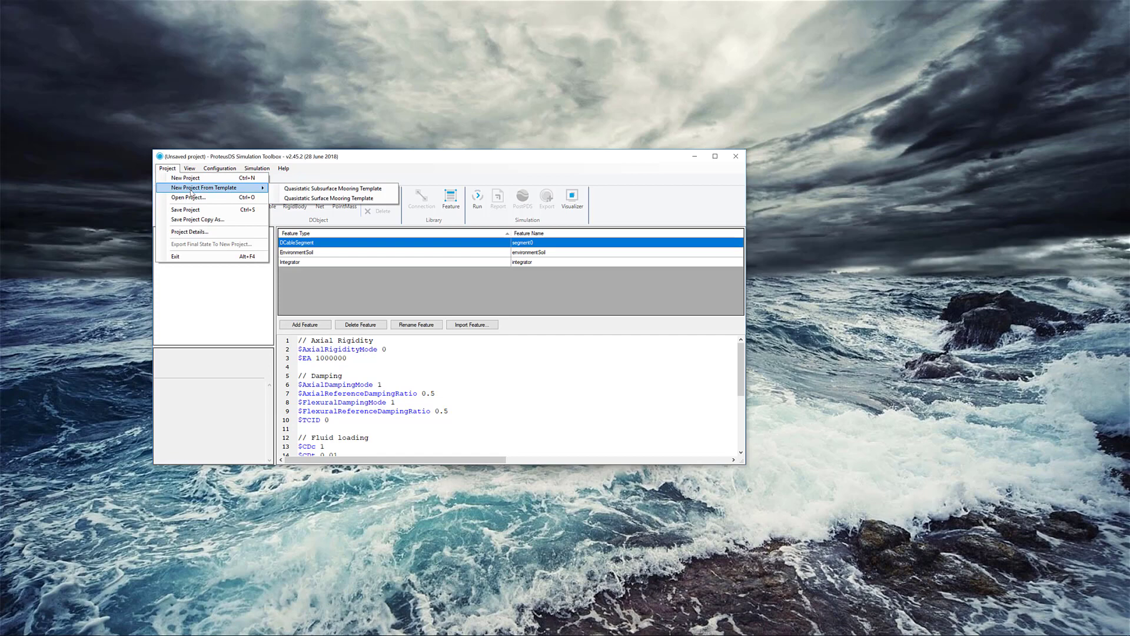
{"action": "mouse_move", "coordinate": [330, 188]}
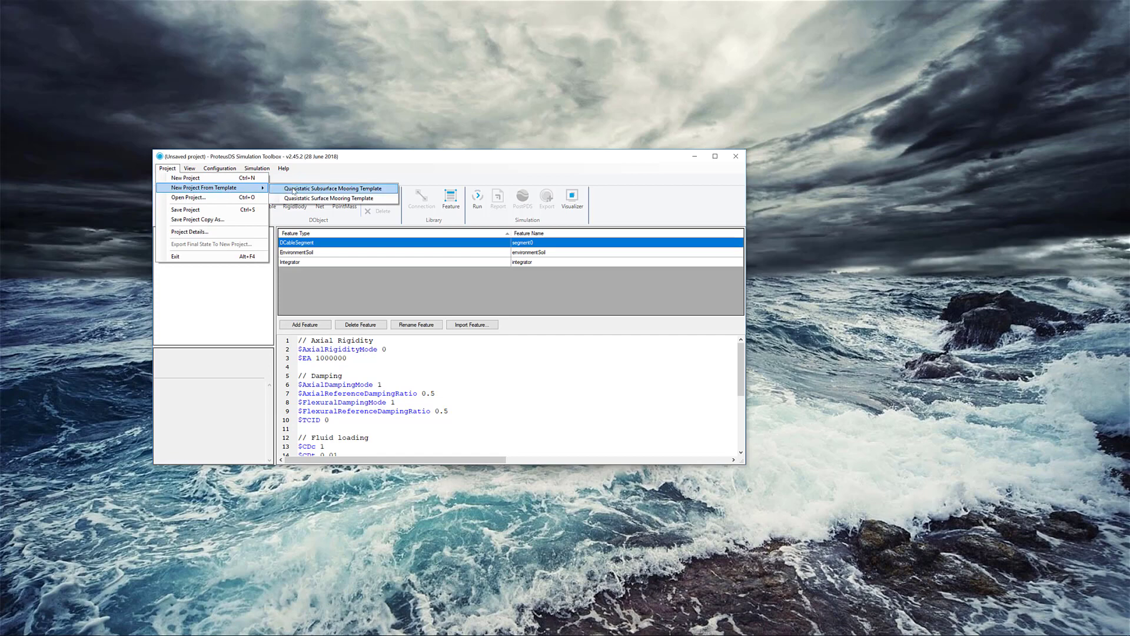
{"action": "left_click", "coordinate": [328, 188]}
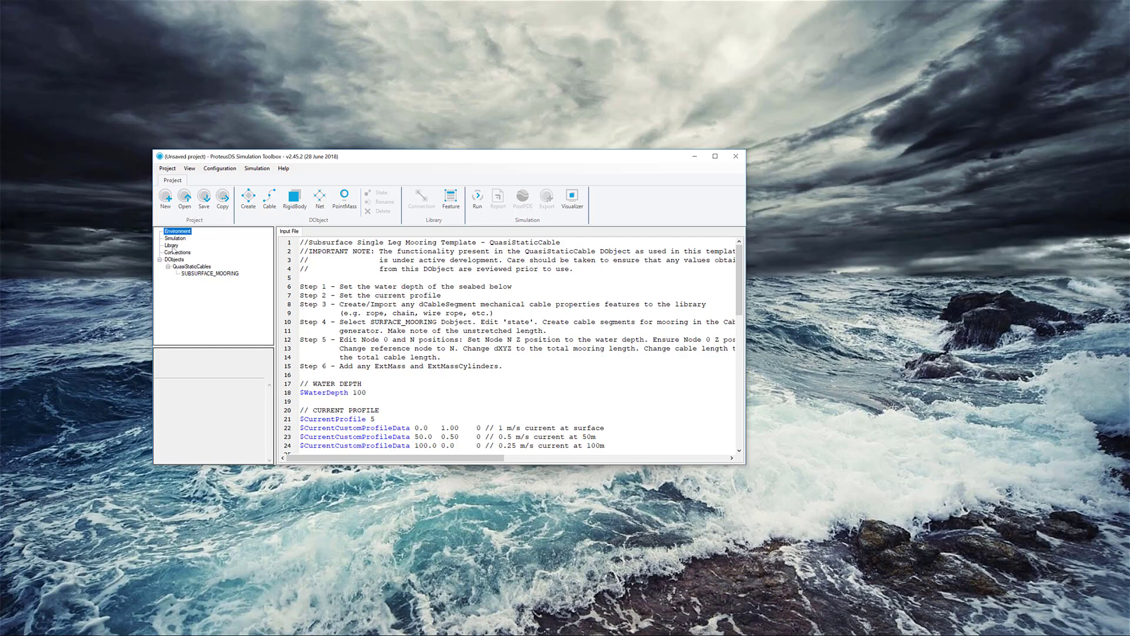
{"action": "left_click", "coordinate": [172, 245]}
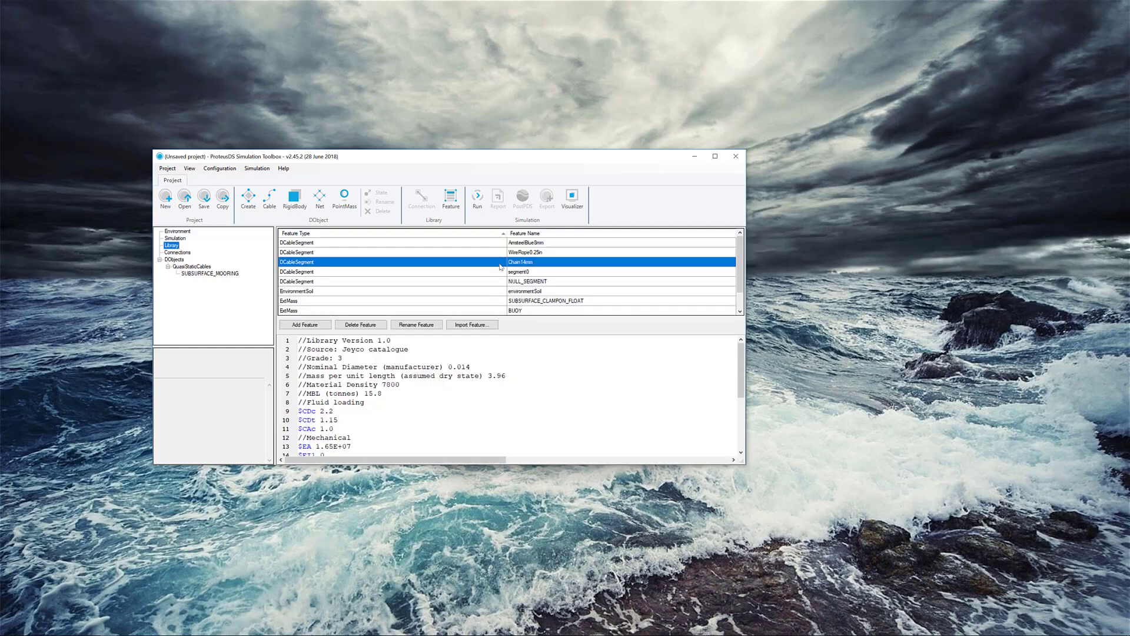
{"action": "left_click", "coordinate": [210, 272]}
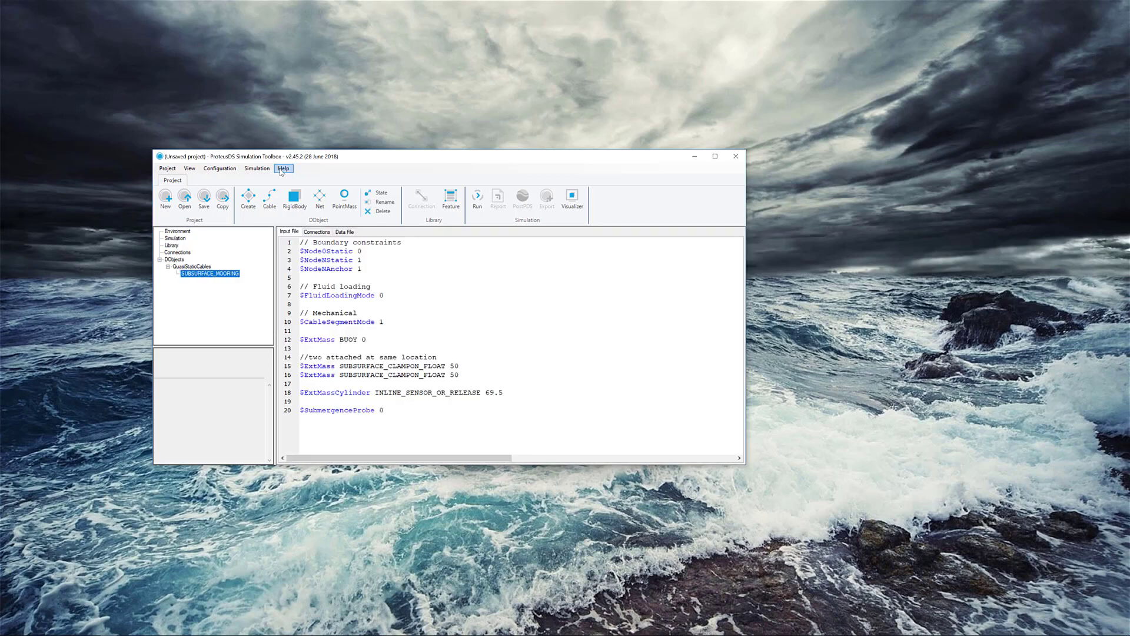
Open the Beta Utilities web page from the Help menu.
{"action": "left_click", "coordinate": [283, 169]}
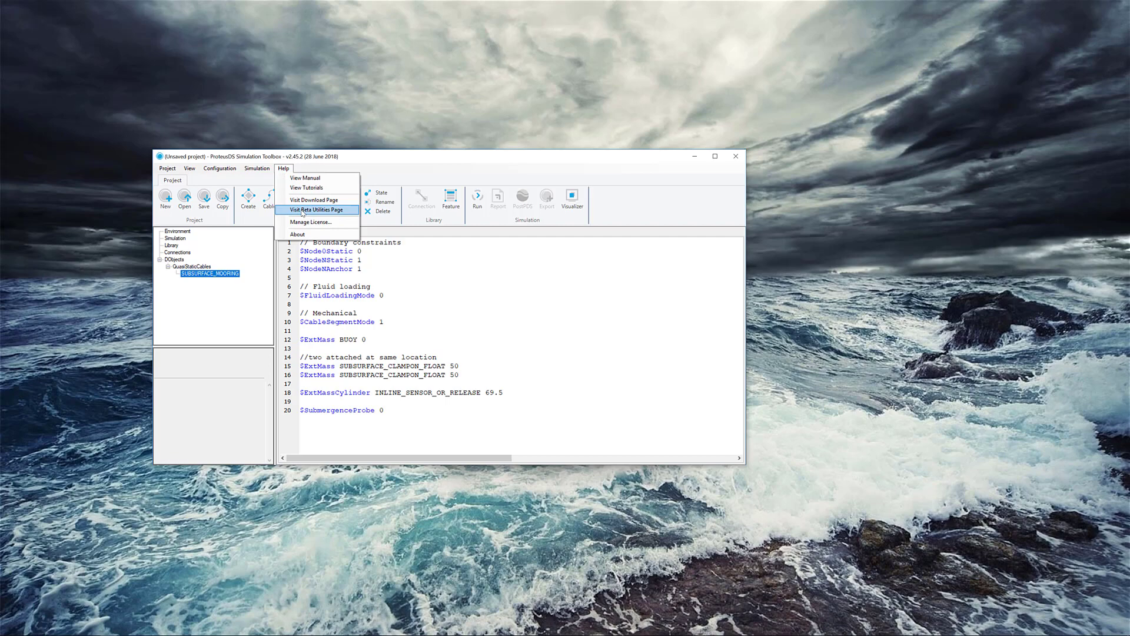
{"action": "left_click", "coordinate": [428, 324]}
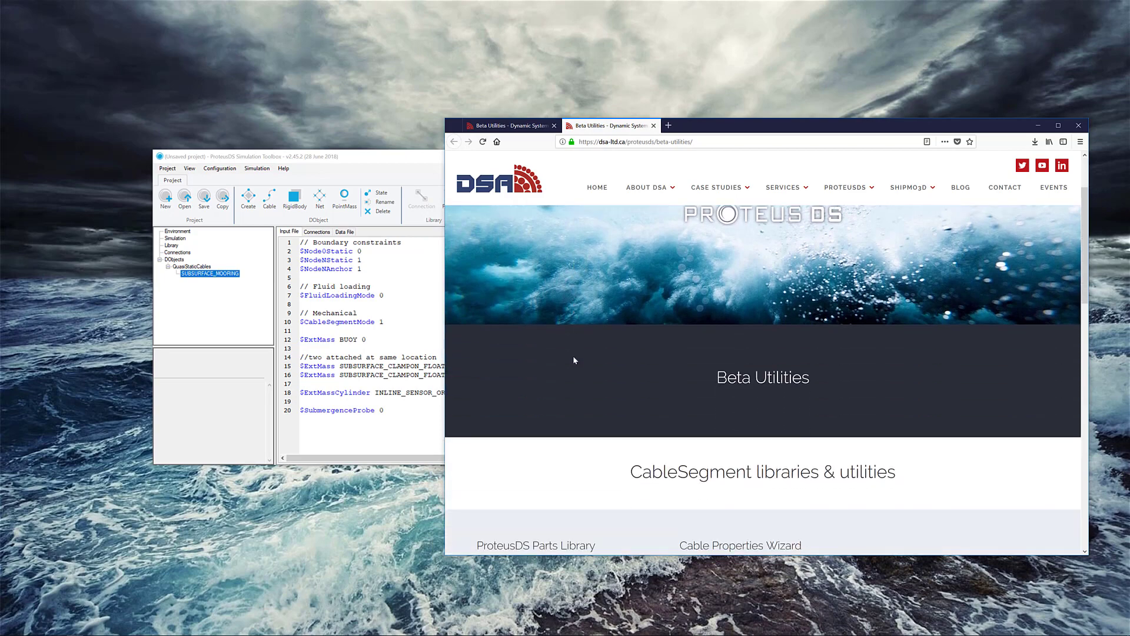
Download the ProteusDS Parts Library zip and save it to Downloads.
{"action": "scroll", "scroll_direction": "down", "scroll_amount": 3}
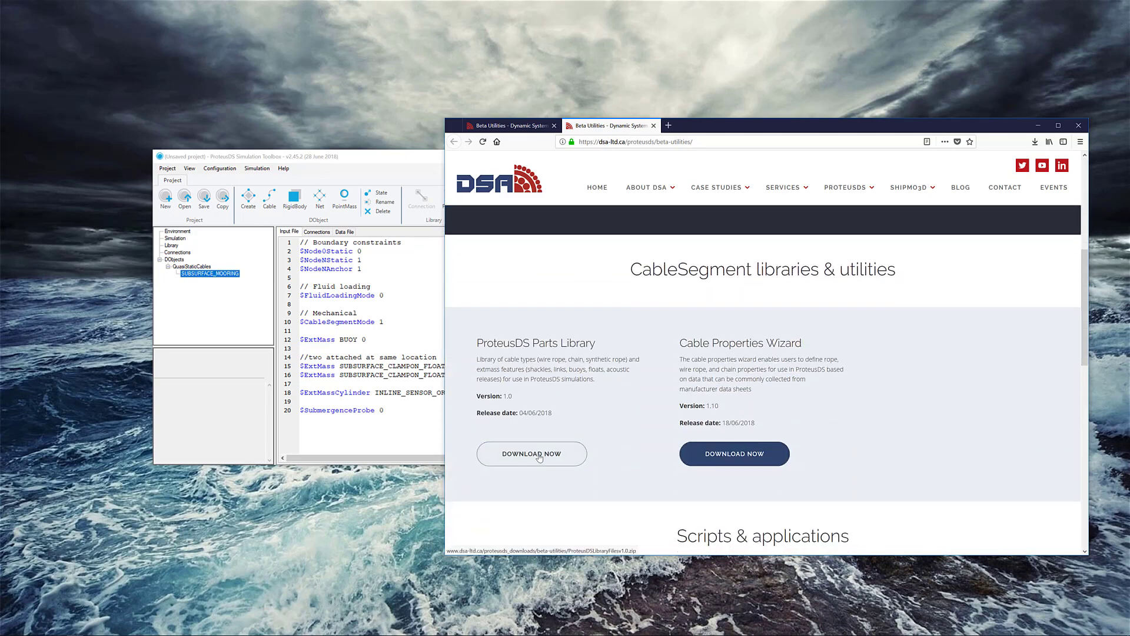
{"action": "left_click", "coordinate": [532, 453]}
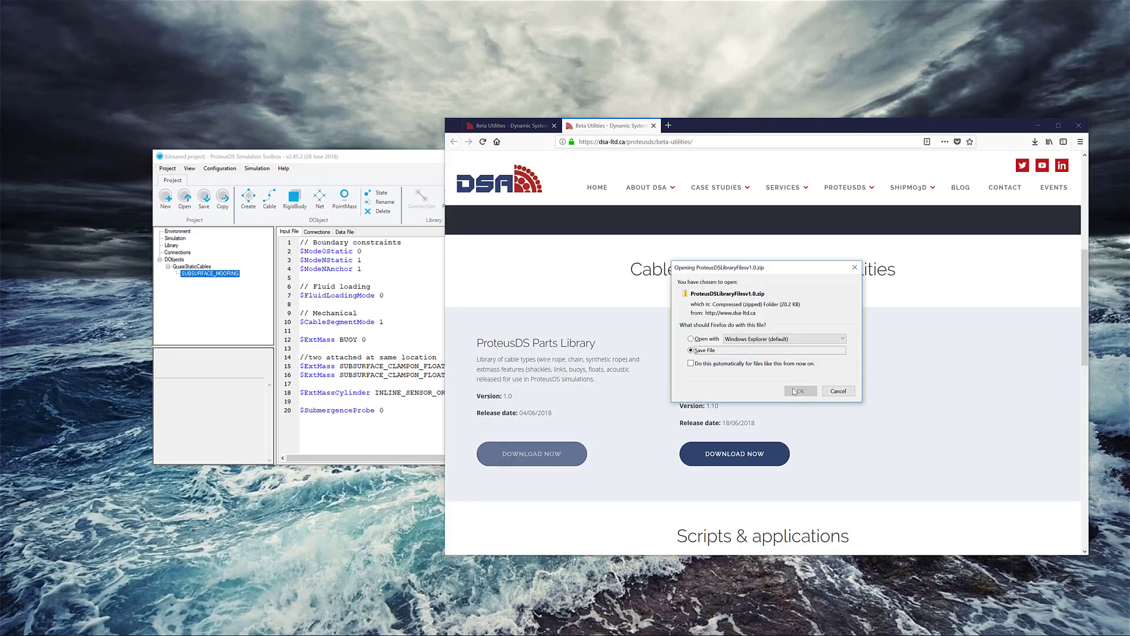
{"action": "left_click", "coordinate": [801, 391]}
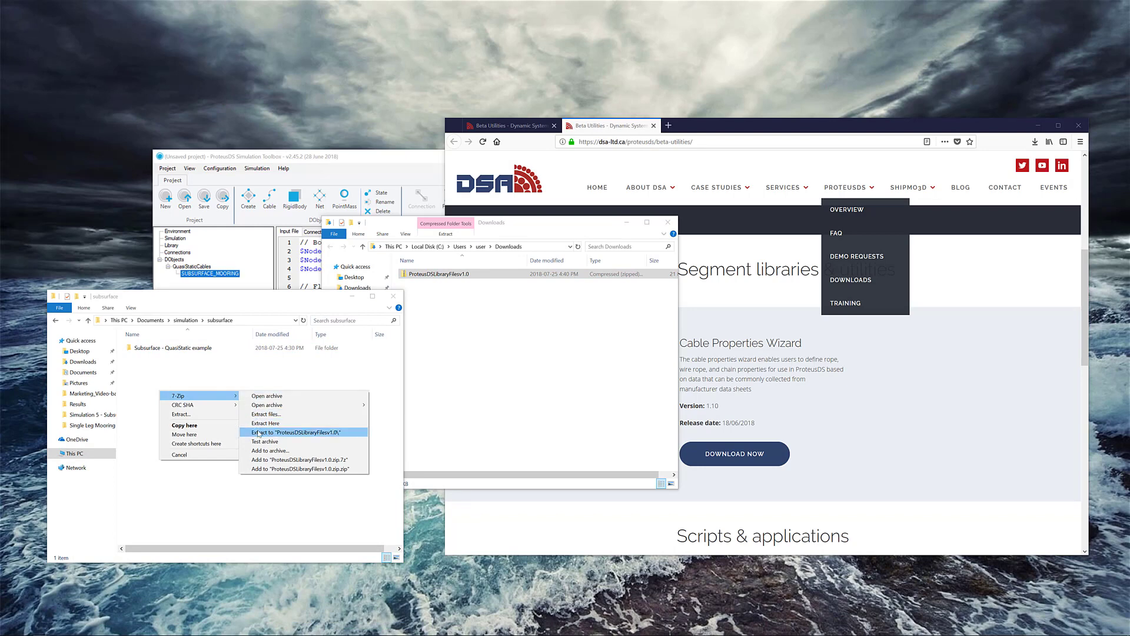
Extract the parts library with 7-Zip into its folder, open it, and close Downloads and Firefox.
{"action": "left_click", "coordinate": [304, 433]}
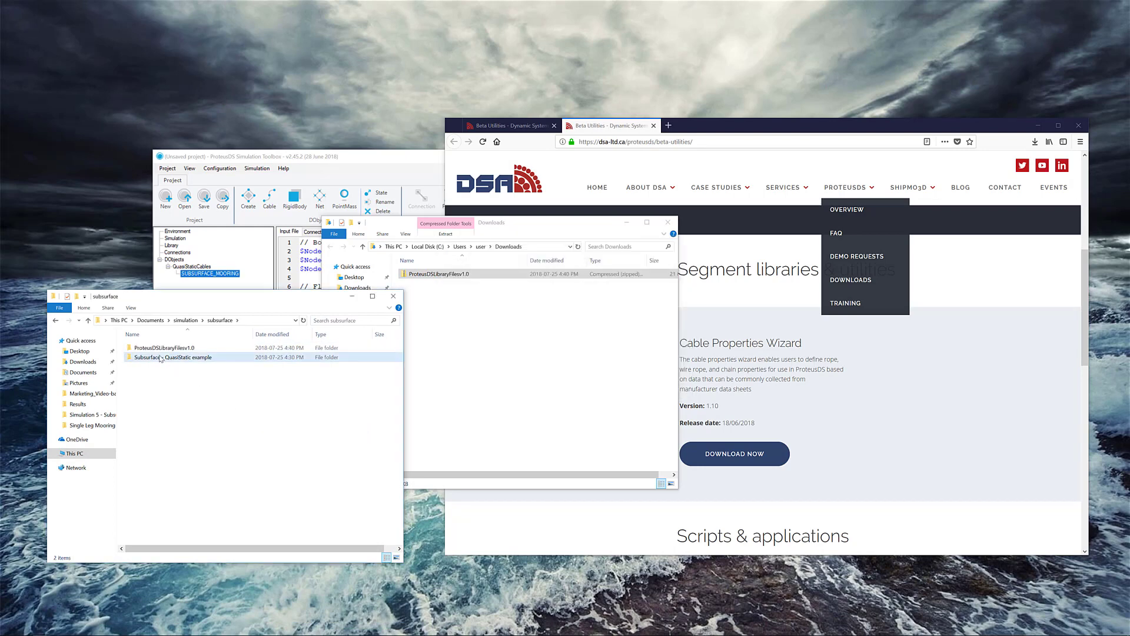
{"action": "double_click", "coordinate": [159, 347]}
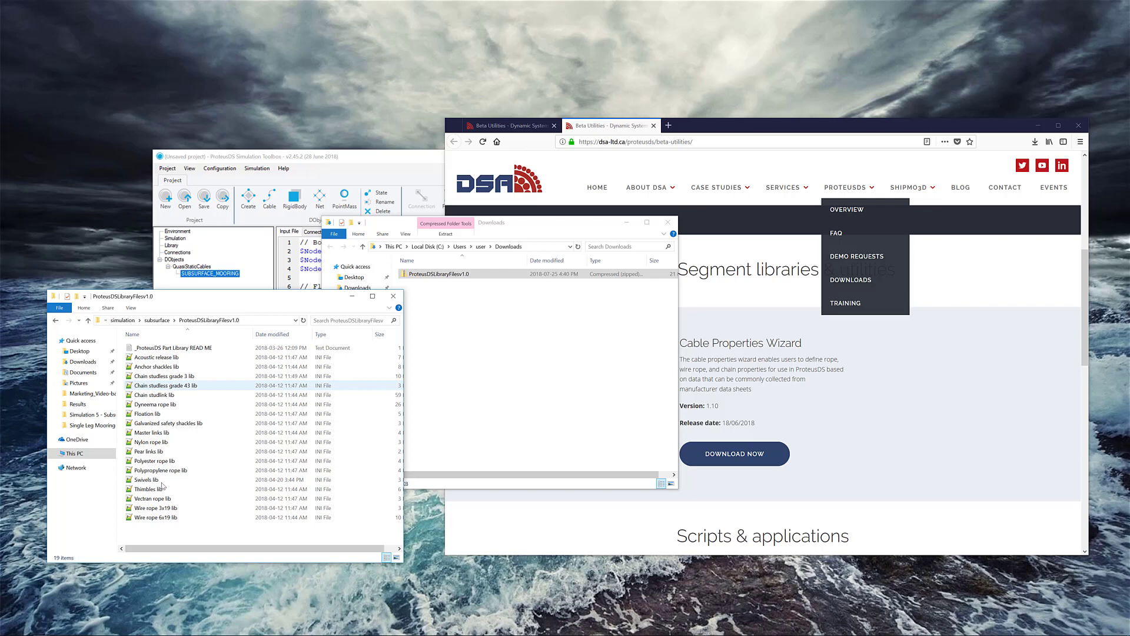
{"action": "left_click", "coordinate": [166, 376]}
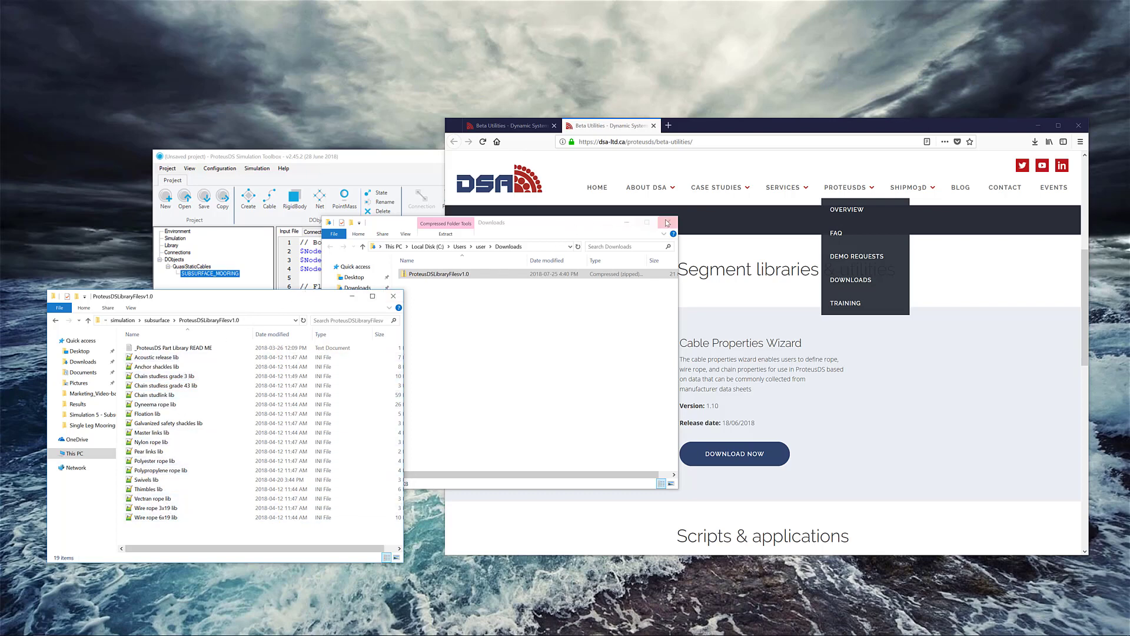
{"action": "left_click", "coordinate": [1079, 125]}
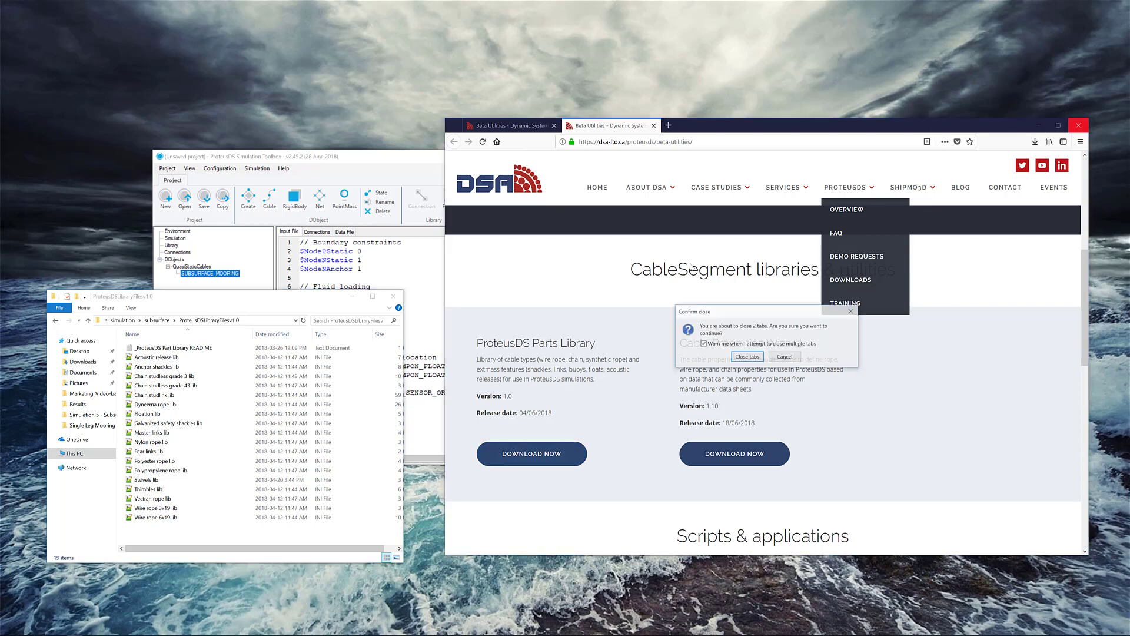
{"action": "left_click", "coordinate": [748, 356]}
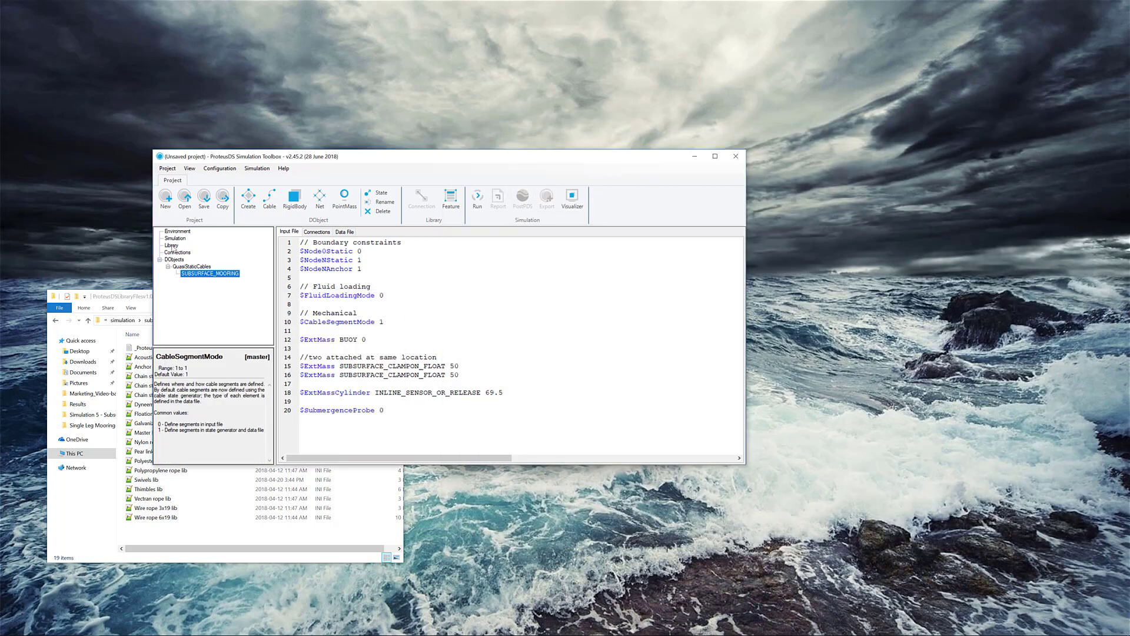
Start a library feature import and browse to the ProteusDSLibraryFiles-1.0 folder under Documents > simulation > subsurface.
{"action": "left_click", "coordinate": [172, 245]}
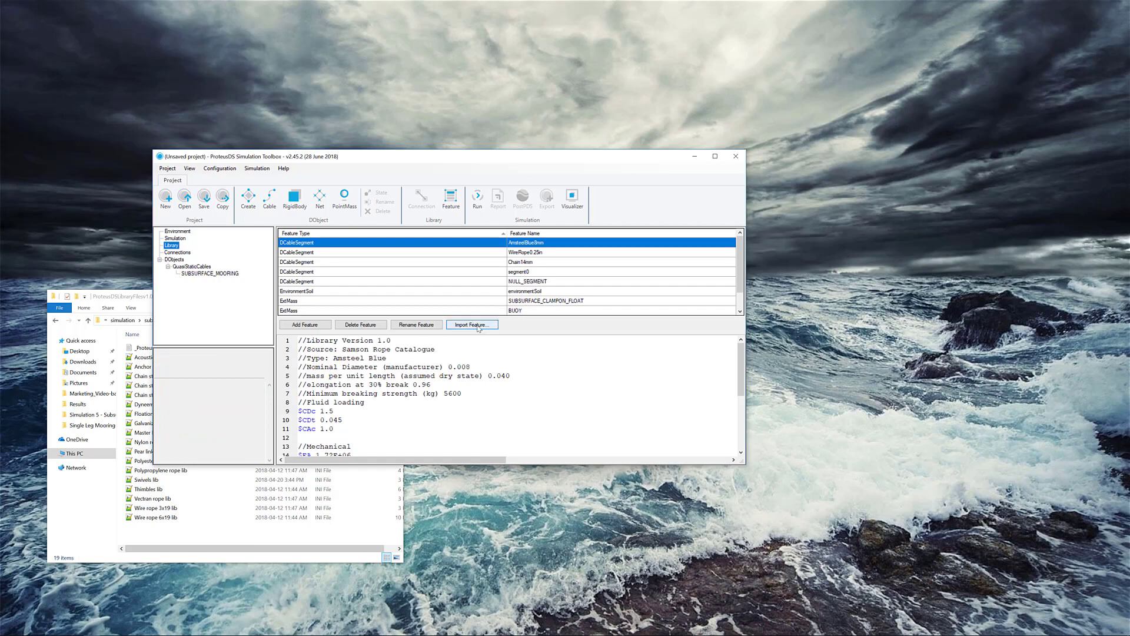
{"action": "left_click", "coordinate": [472, 324]}
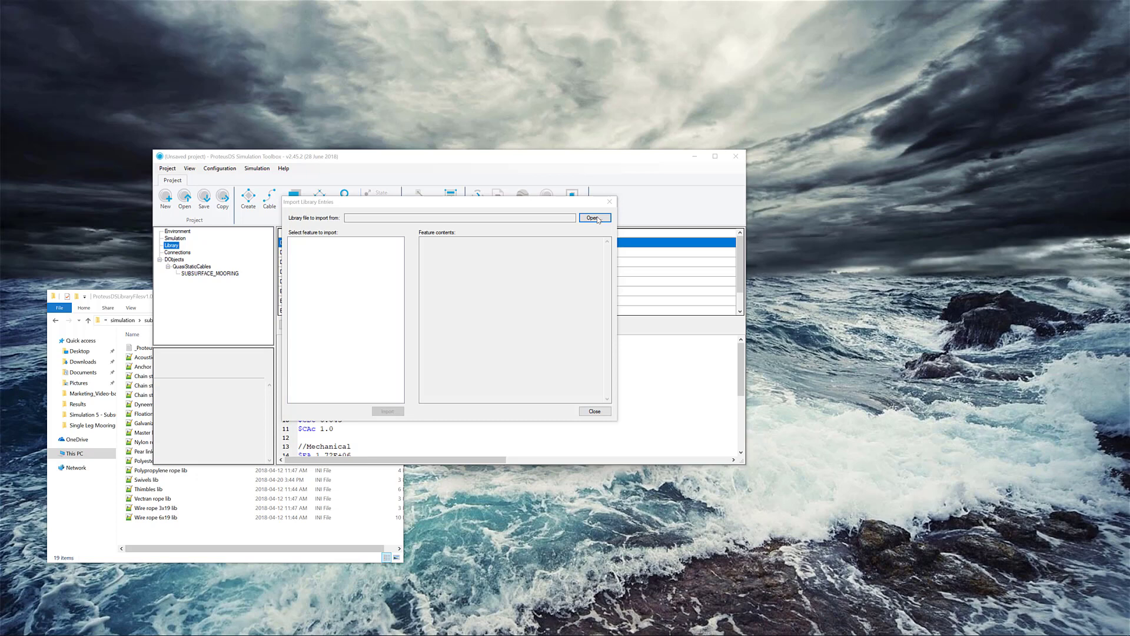
{"action": "left_click", "coordinate": [594, 217]}
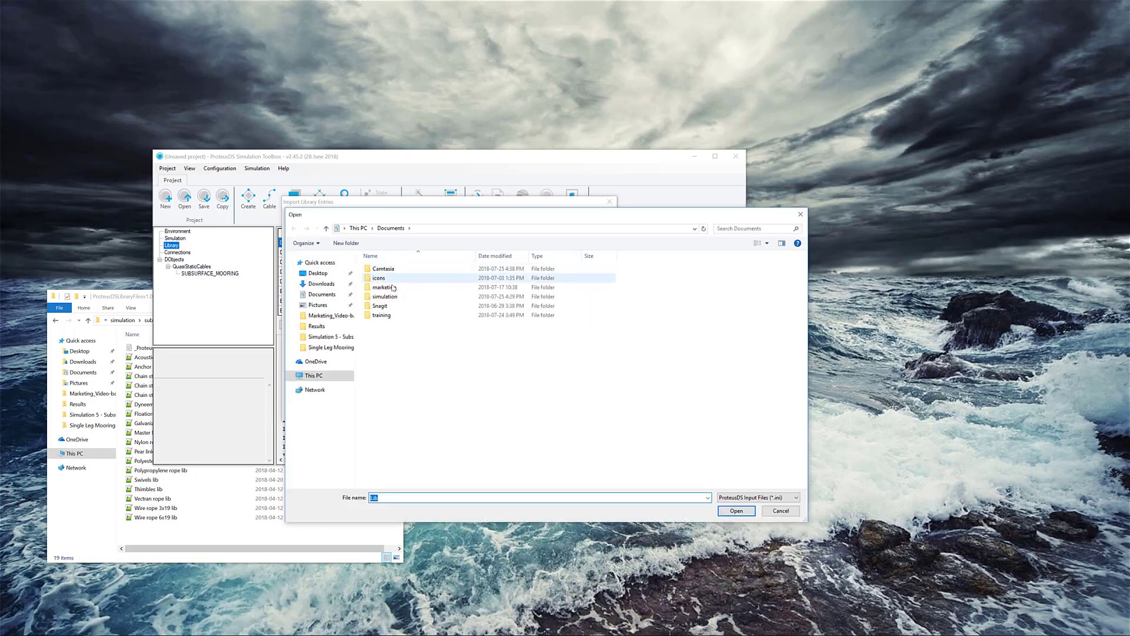
{"action": "double_click", "coordinate": [385, 297]}
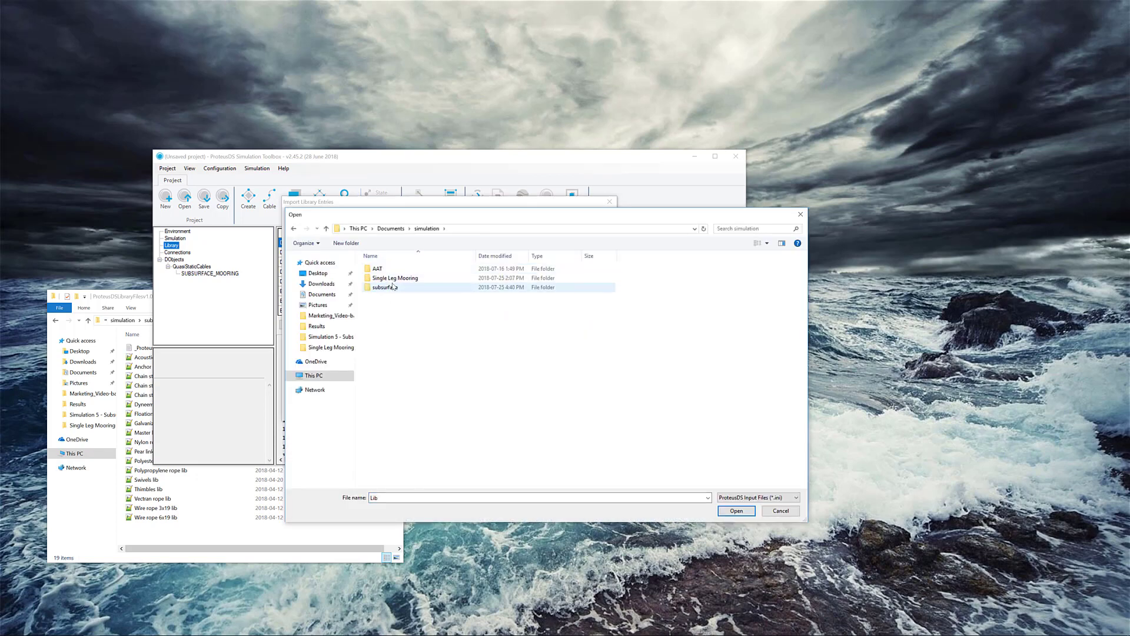
{"action": "double_click", "coordinate": [384, 287]}
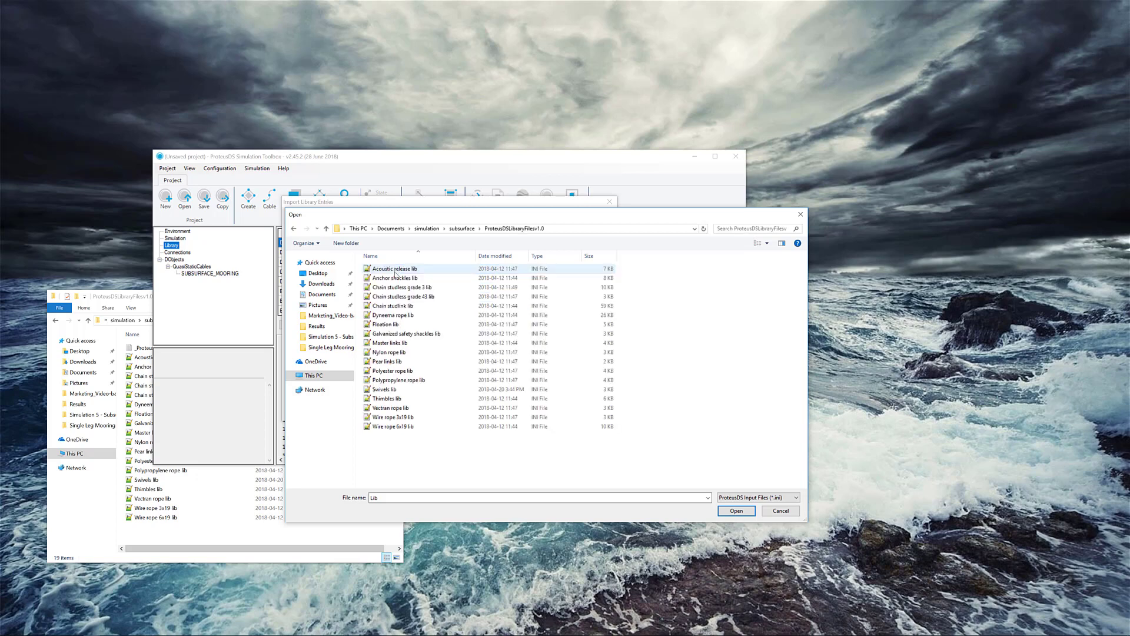
Select the Chain studlink library file and load it for import.
{"action": "left_click", "coordinate": [385, 324]}
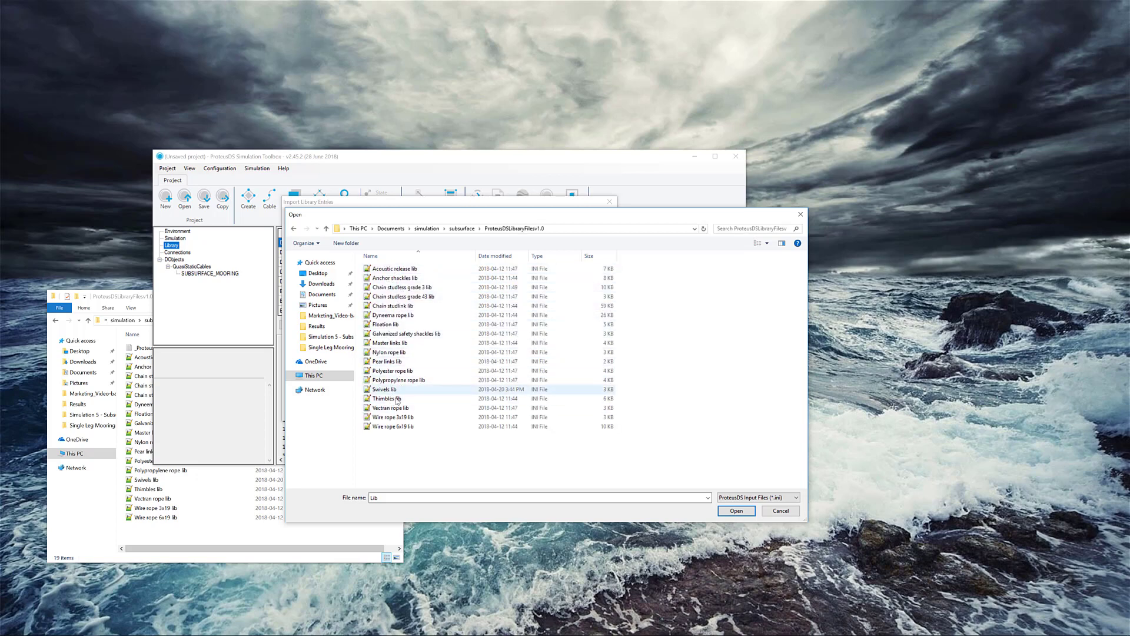
{"action": "left_click", "coordinate": [402, 288]}
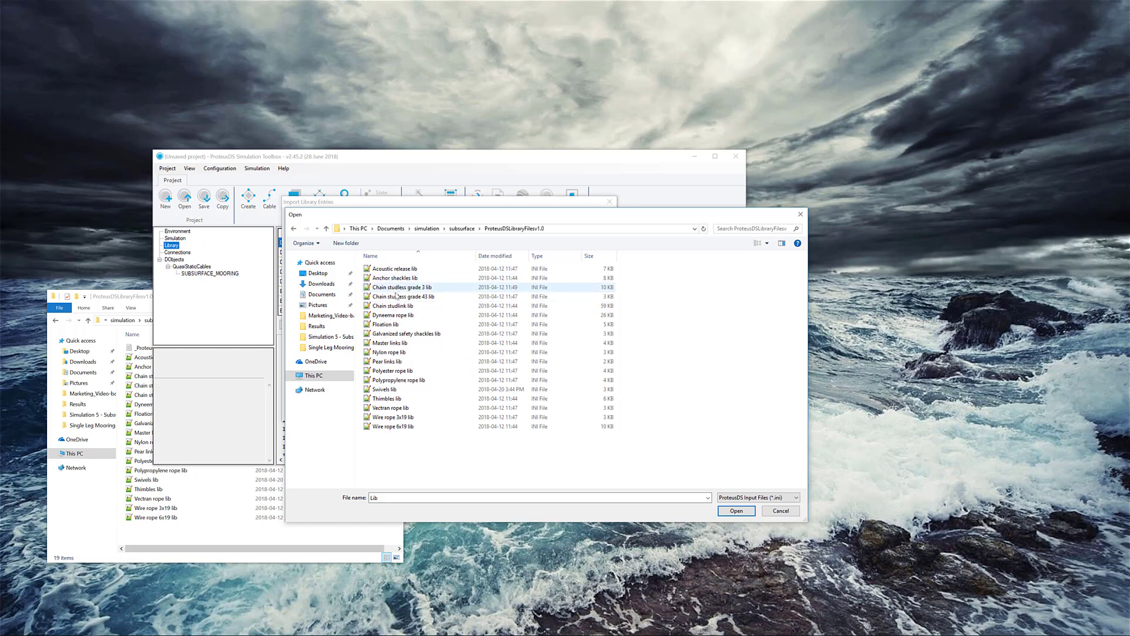
{"action": "left_click", "coordinate": [393, 305]}
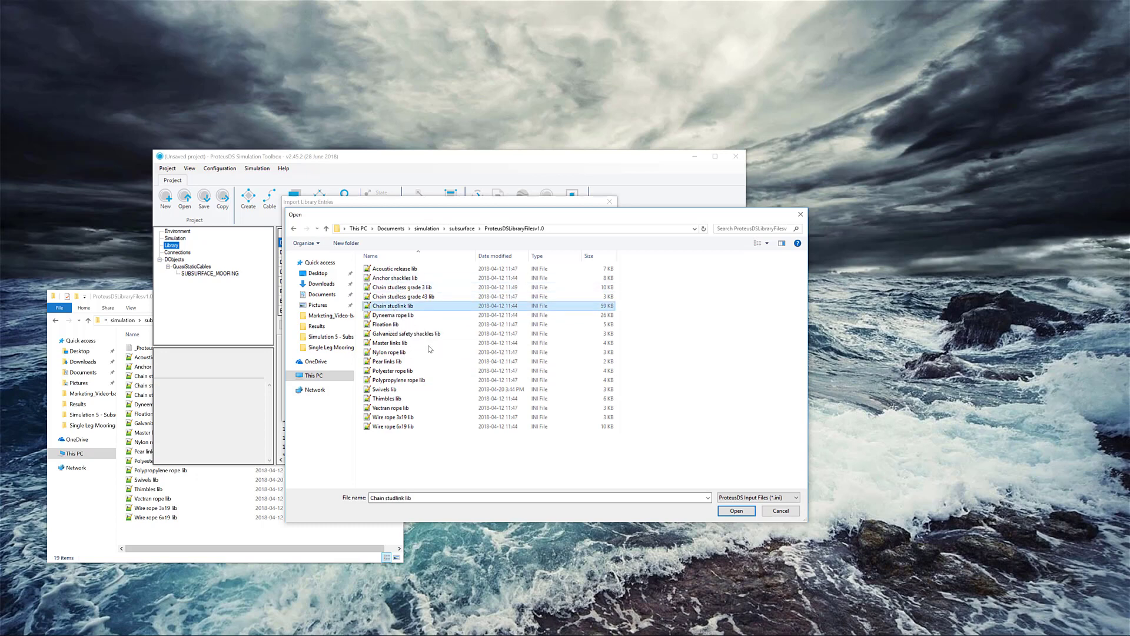
{"action": "left_click", "coordinate": [736, 510]}
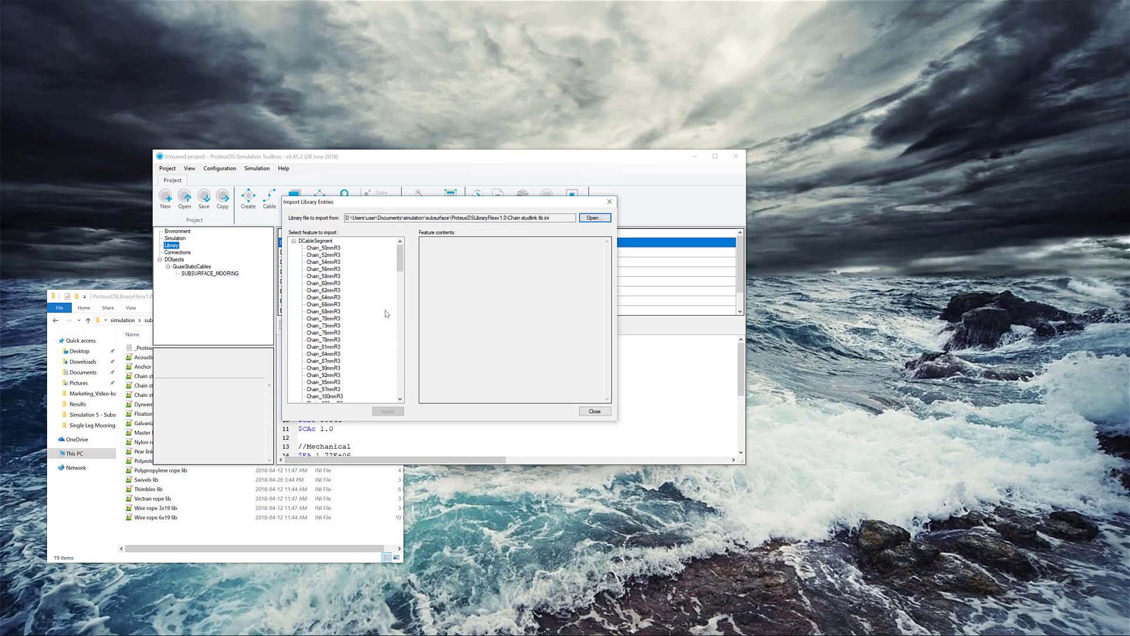
Select the eight Chain_mmR3 stud link sizes from 50 mm up and import them into the library.
{"action": "scroll", "scroll_direction": "down", "scroll_amount": 3}
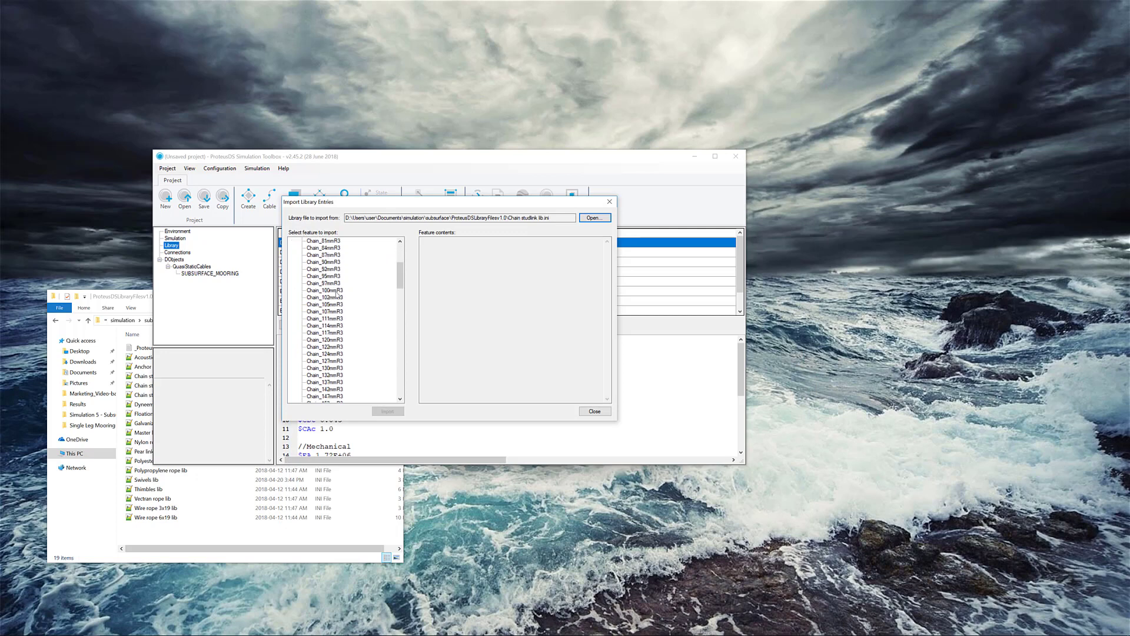
{"action": "scroll", "scroll_direction": "down", "scroll_amount": 3}
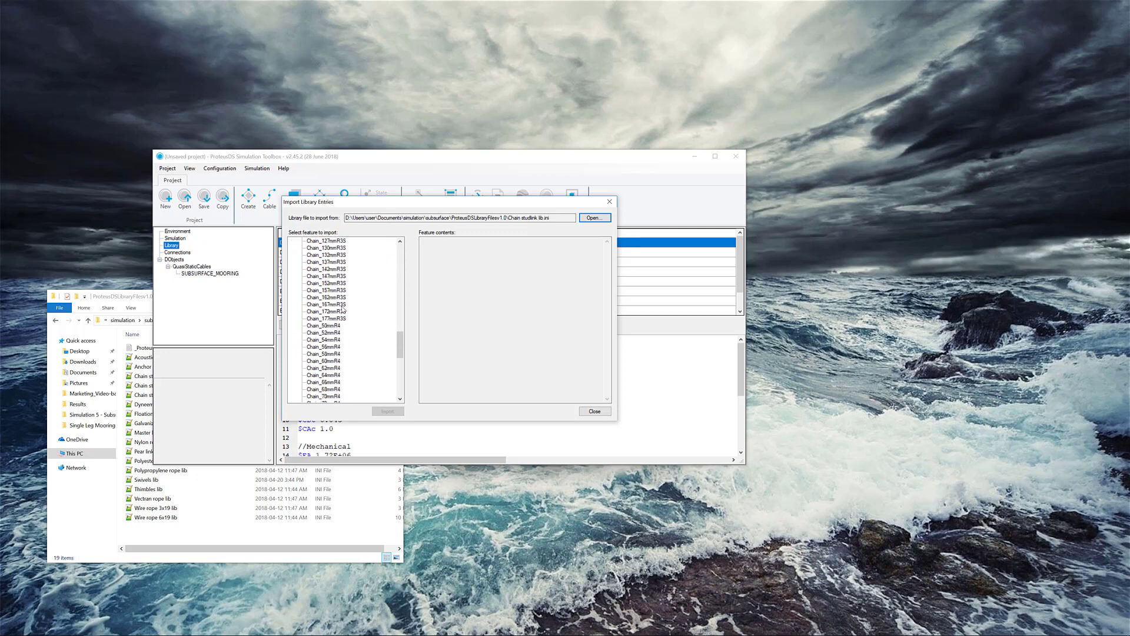
{"action": "left_click", "coordinate": [324, 249]}
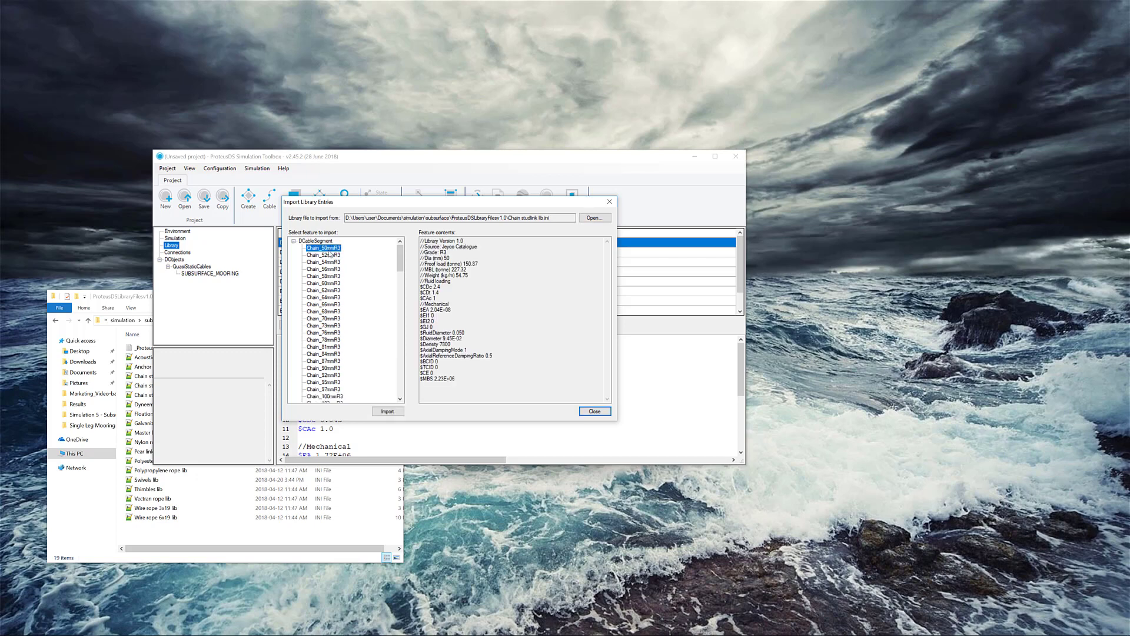
{"action": "left_click", "coordinate": [324, 283]}
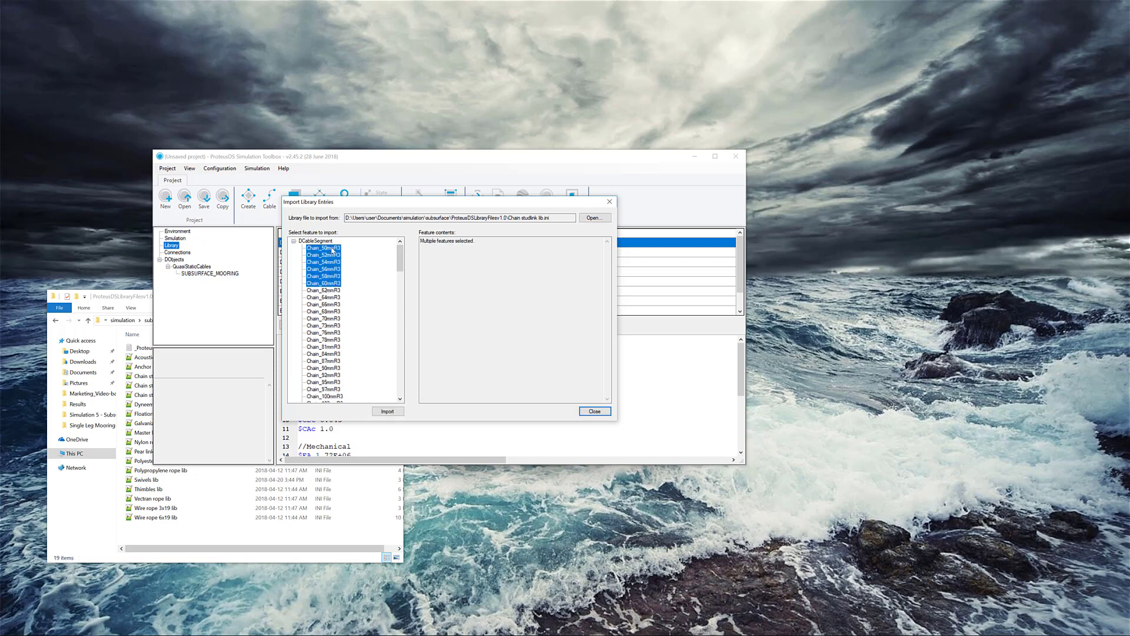
{"action": "left_click", "coordinate": [323, 247]}
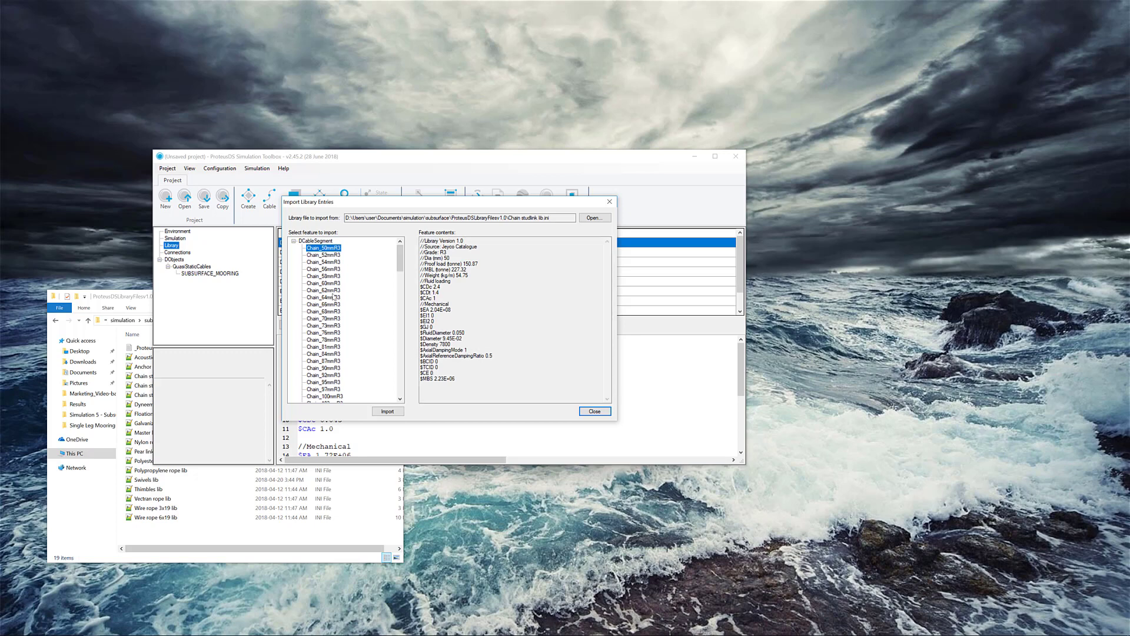
{"action": "left_click", "coordinate": [324, 289]}
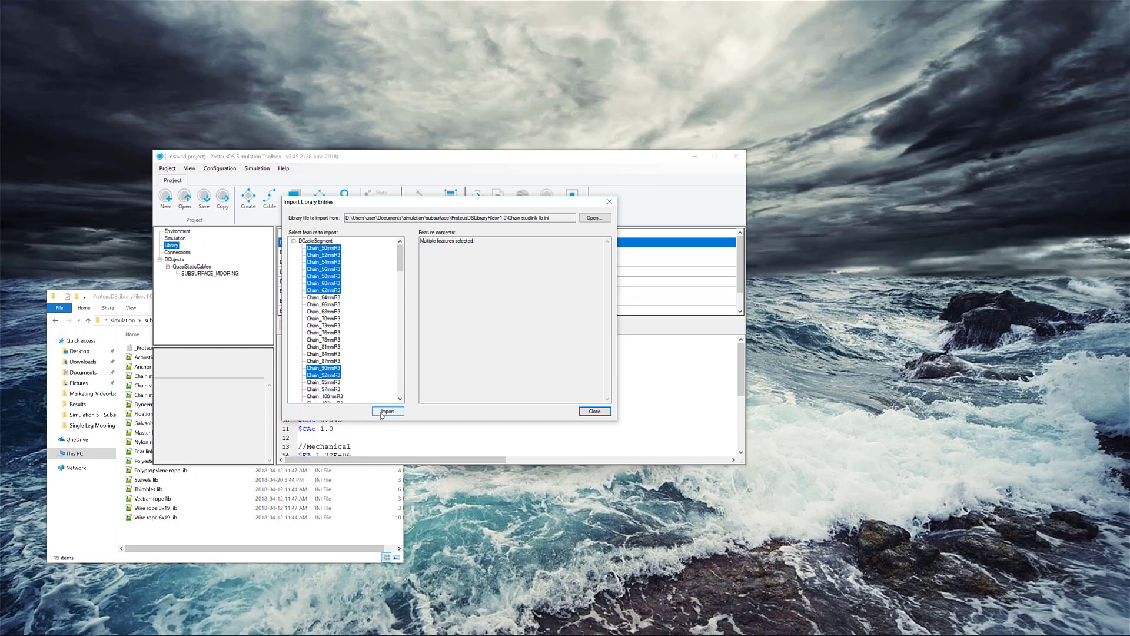
{"action": "left_click", "coordinate": [388, 411]}
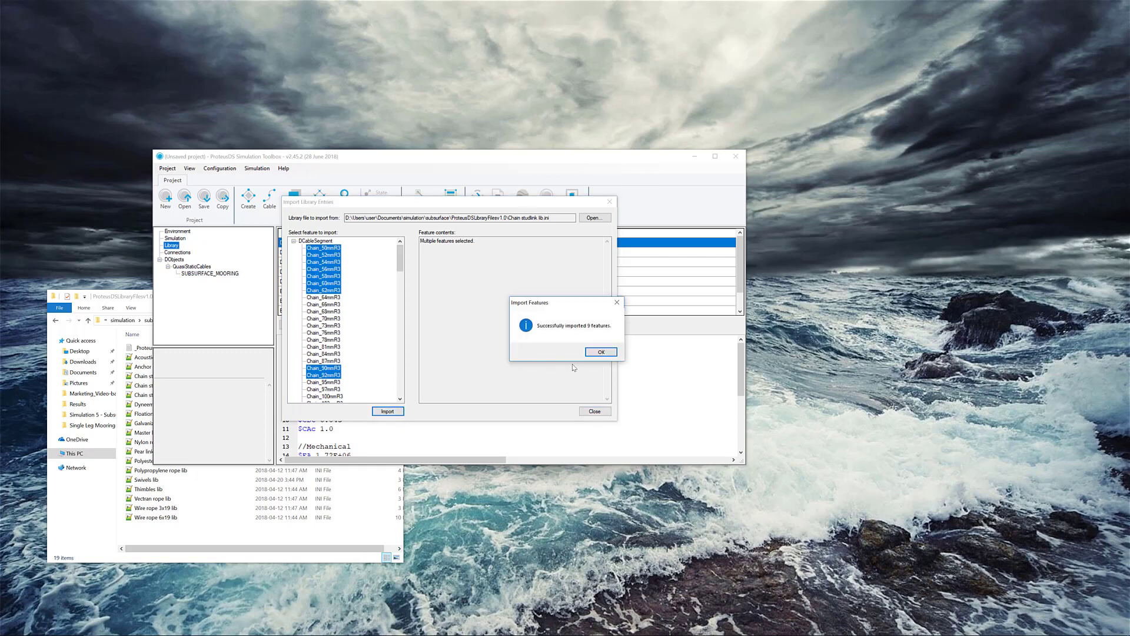
{"action": "left_click", "coordinate": [600, 352]}
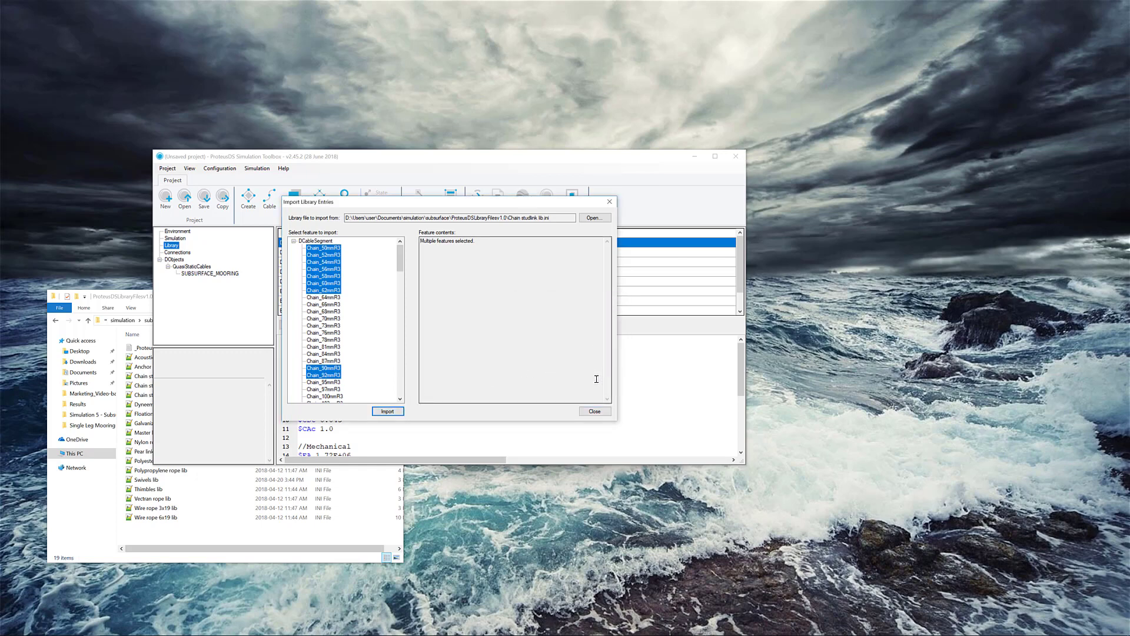
{"action": "left_click", "coordinate": [387, 411]}
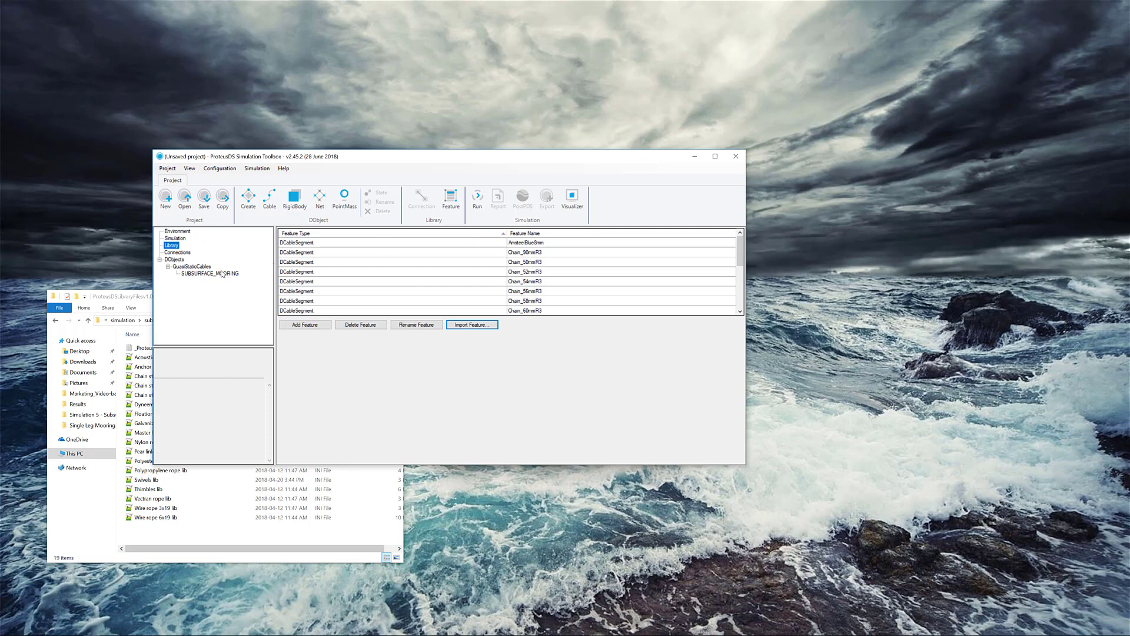
Show the SUBSURFACE_MOORING cable's input file and its cable state definition.
{"action": "left_click", "coordinate": [211, 272]}
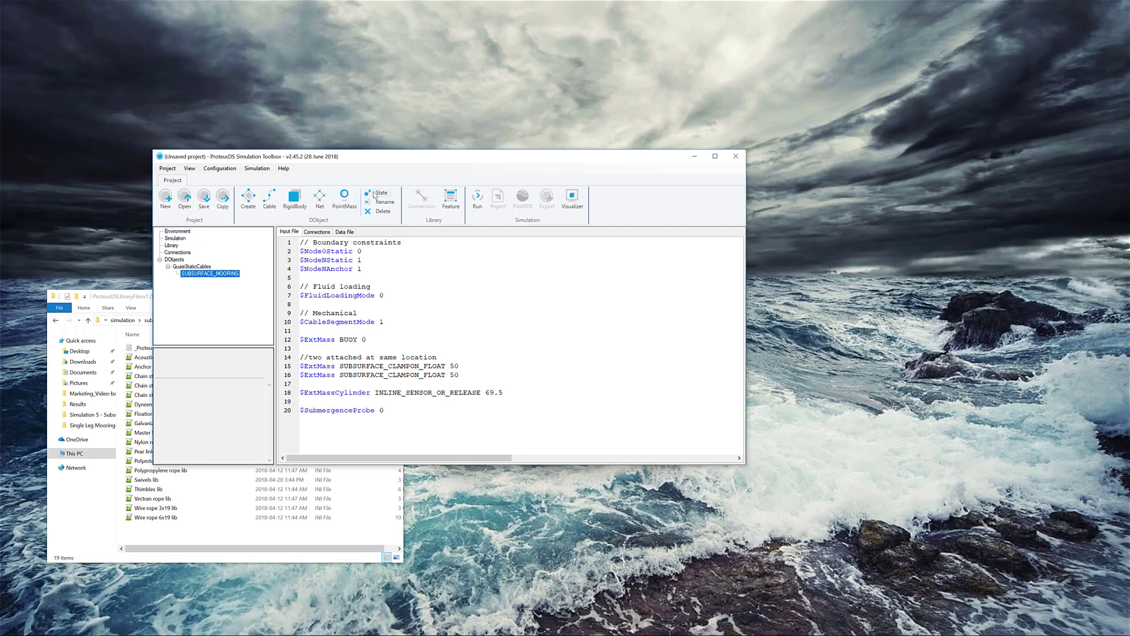
{"action": "mouse_move", "coordinate": [380, 192]}
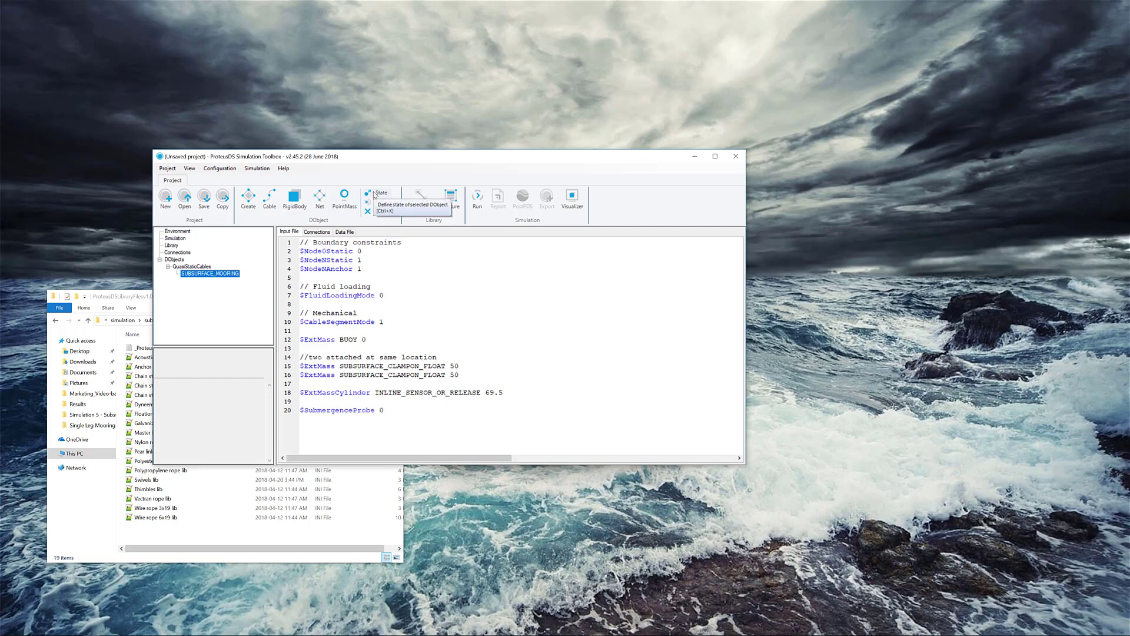
{"action": "left_click", "coordinate": [380, 192]}
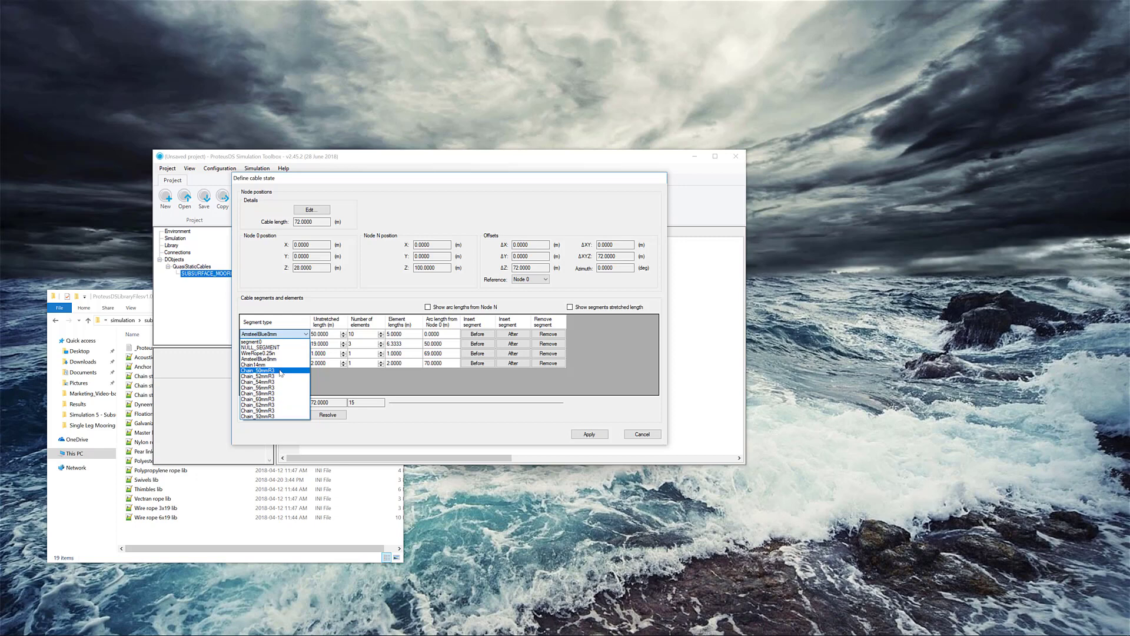
Set the first cable segment type to Chain_50mmR3 in place of AmsteelBlue9mm.
{"action": "left_click", "coordinate": [272, 369]}
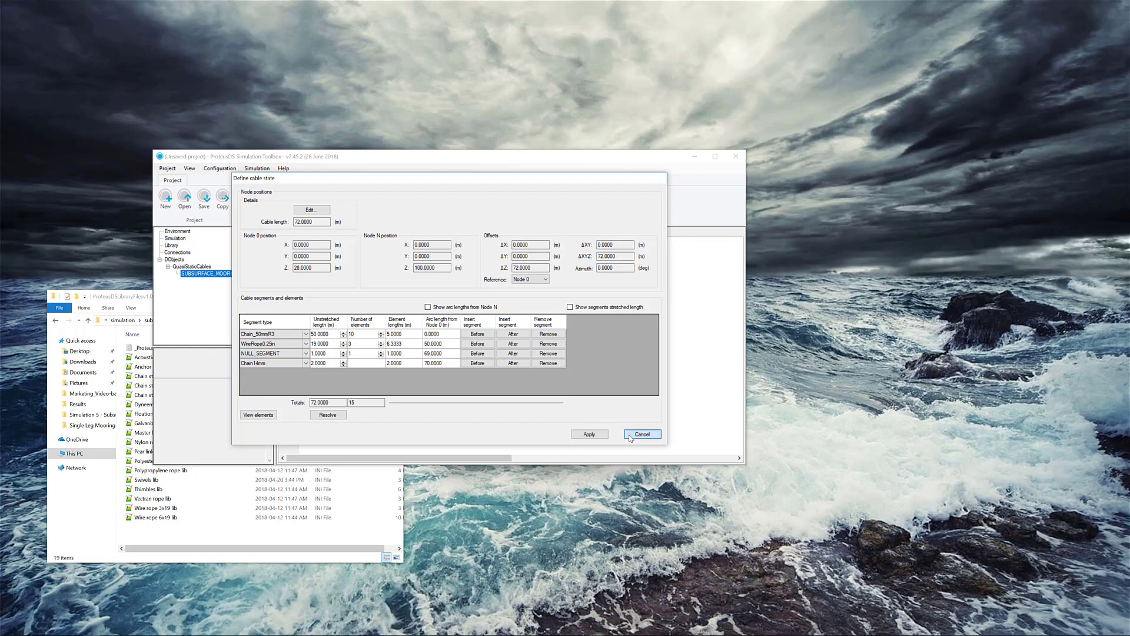
{"action": "left_click", "coordinate": [640, 435]}
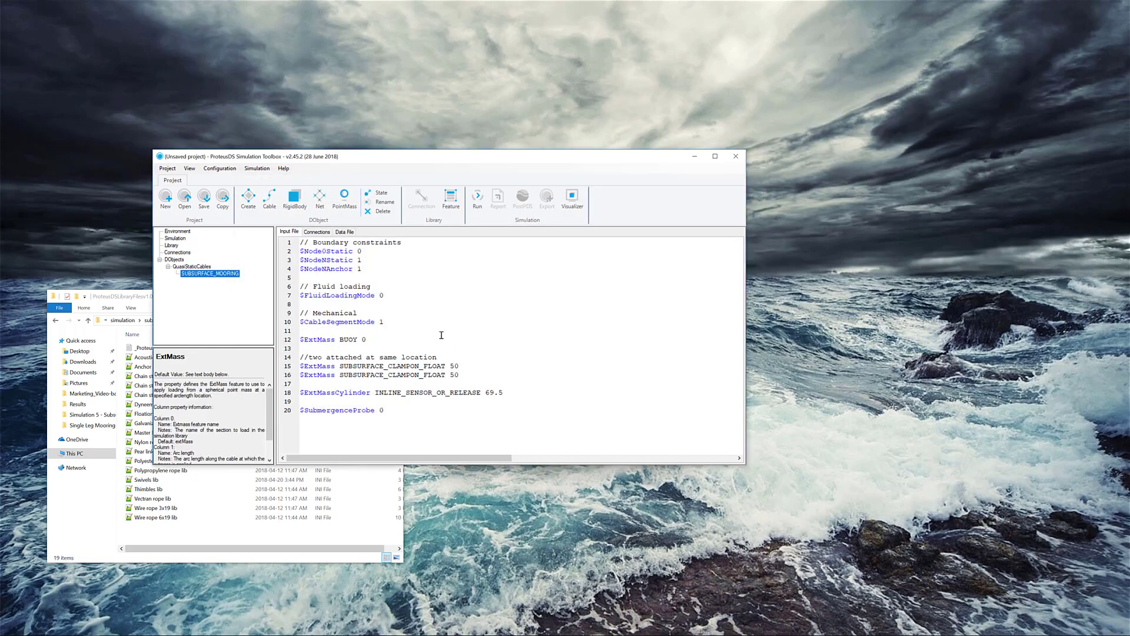